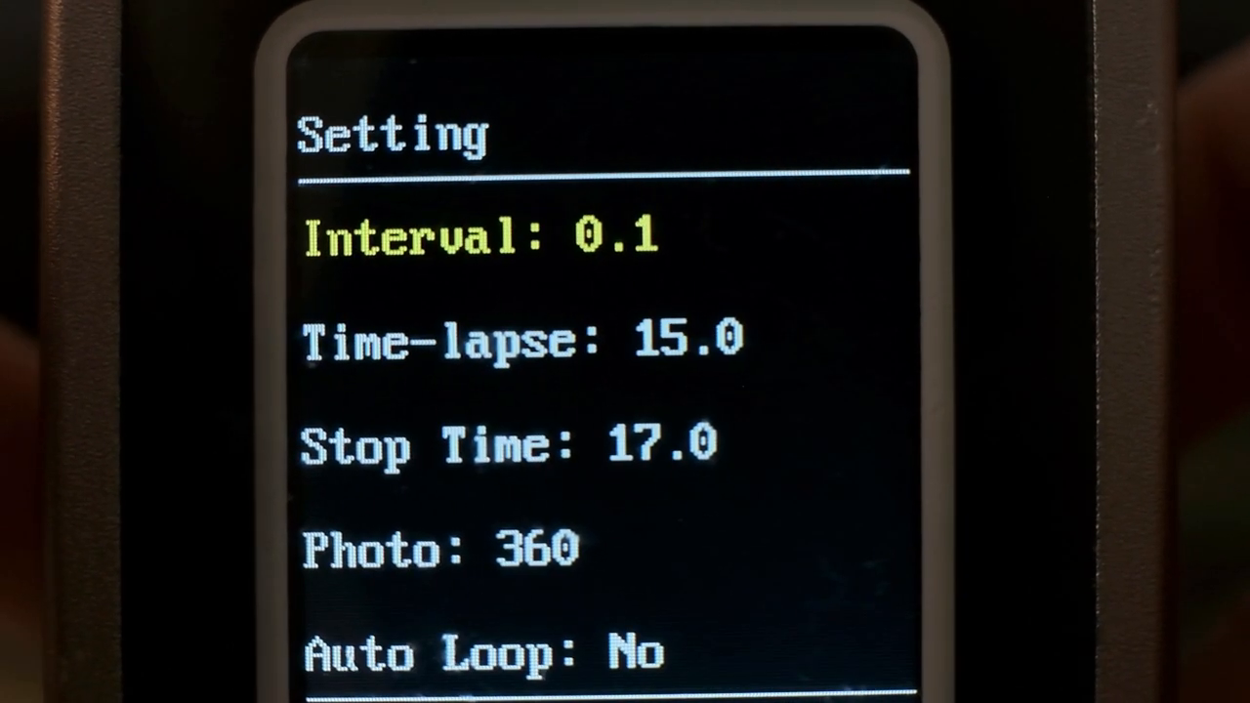
# Step: Move down the slider settings list toward the Time Lapse screen (Speed 80%, paused, 0 photos)
pyautogui.press('down')
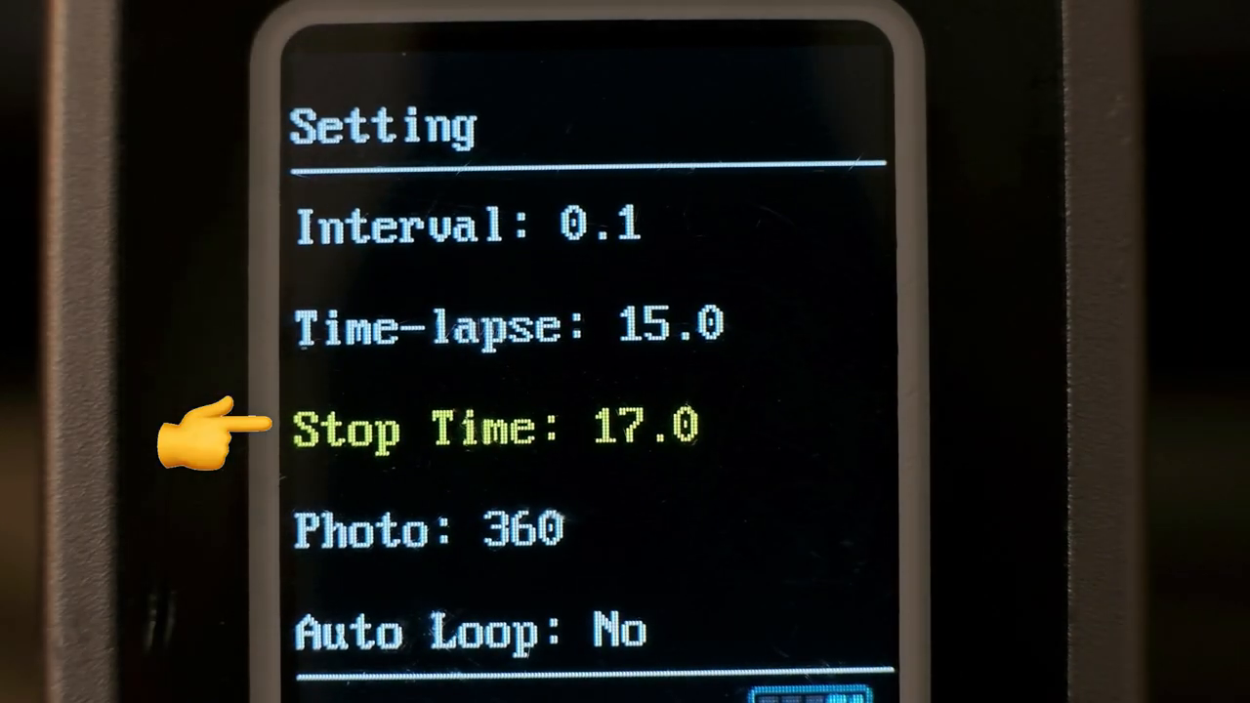
pyautogui.moveTo(781, 430)
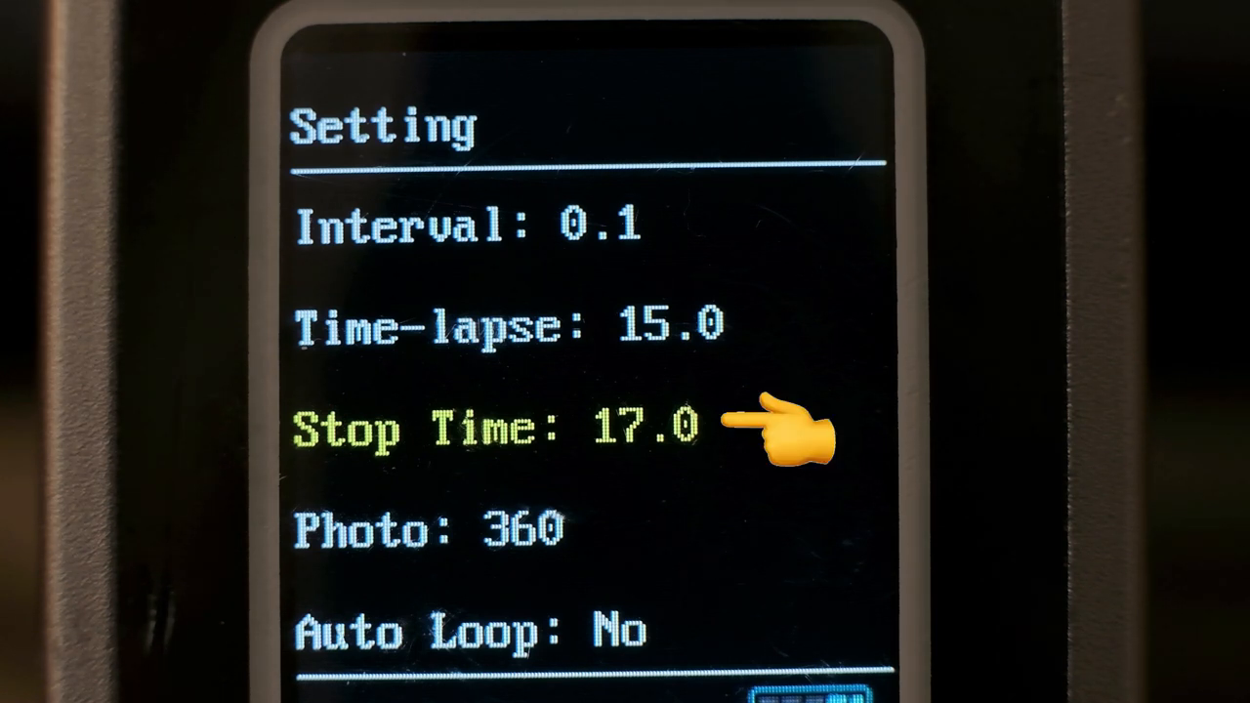
pyautogui.moveTo(215, 430)
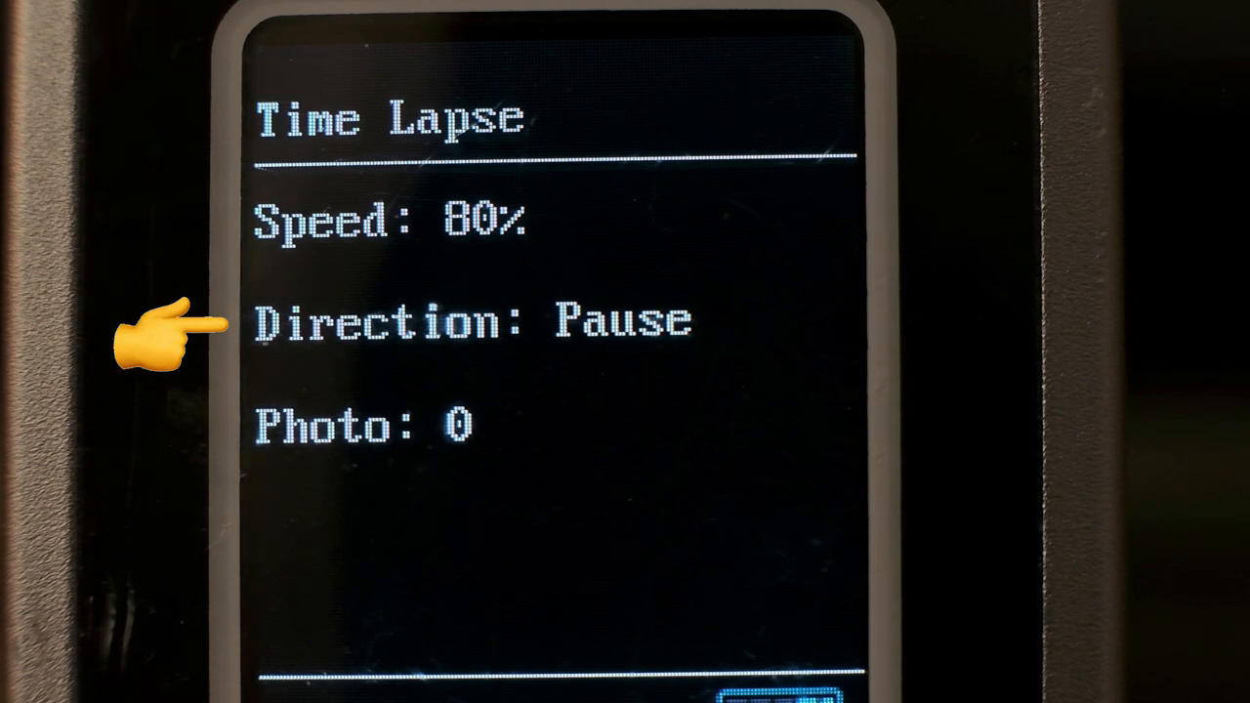
pyautogui.moveTo(166, 430)
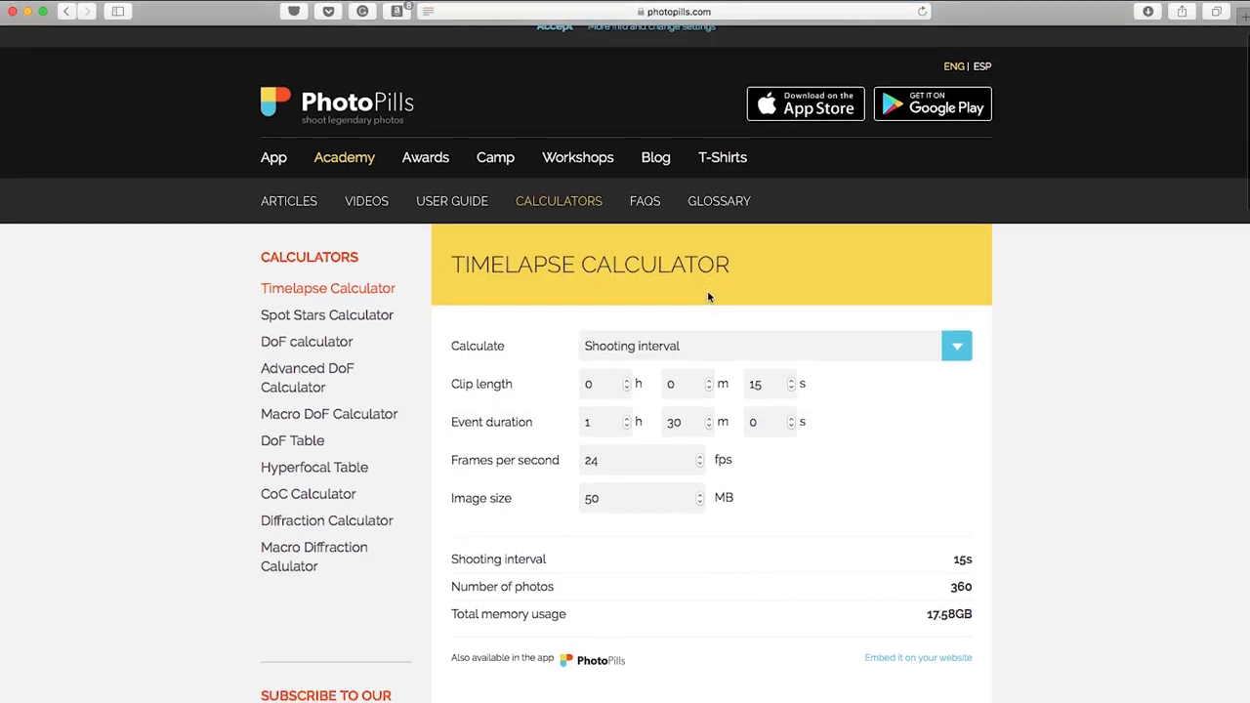
pyautogui.click(956, 346)
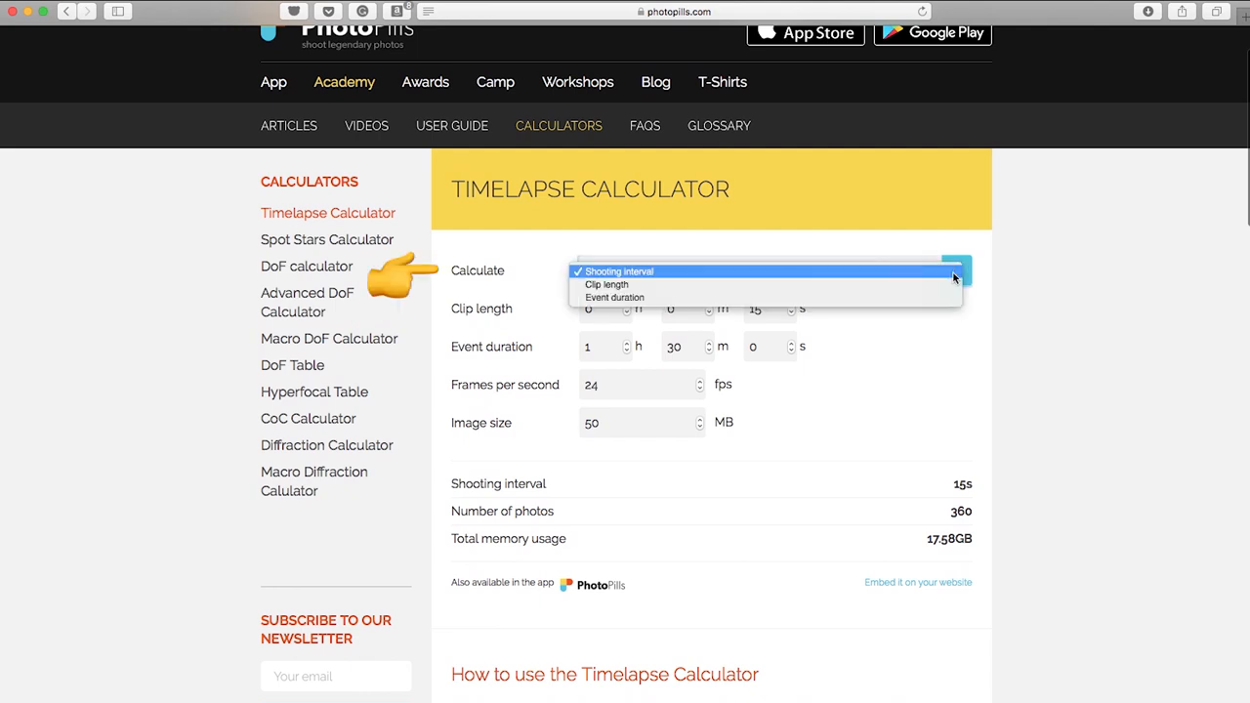
pyautogui.moveTo(866, 279)
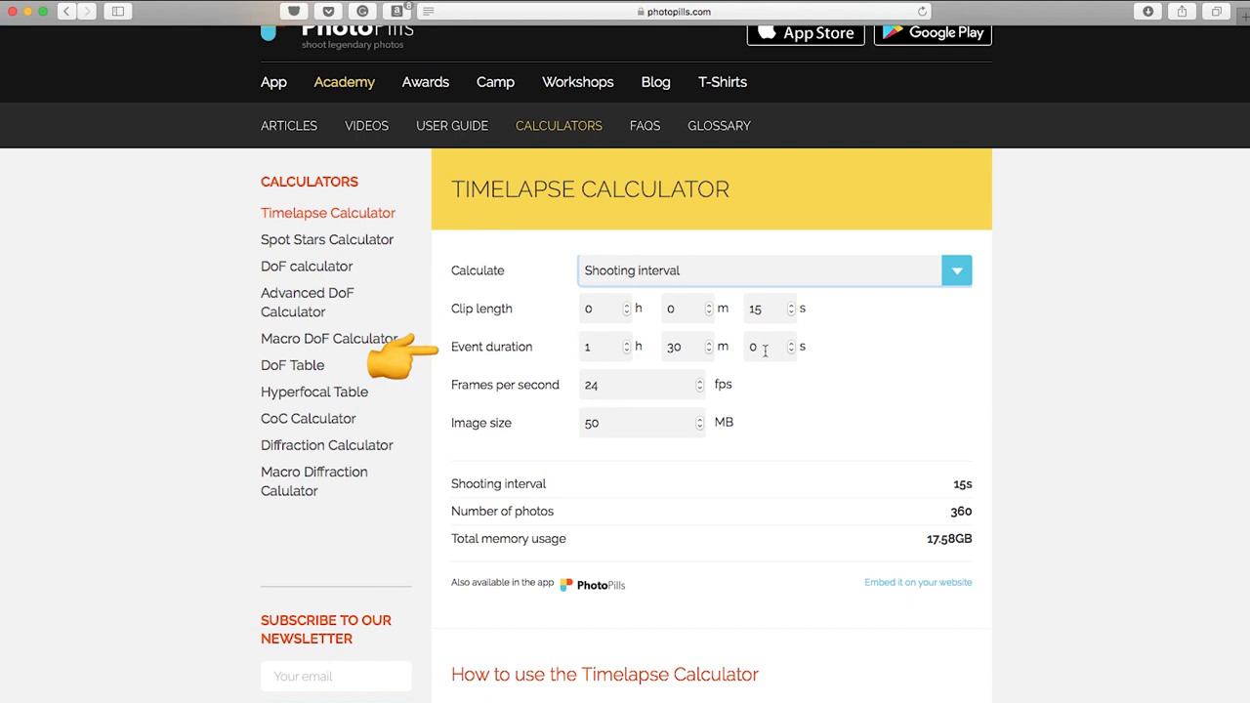
pyautogui.moveTo(862, 350)
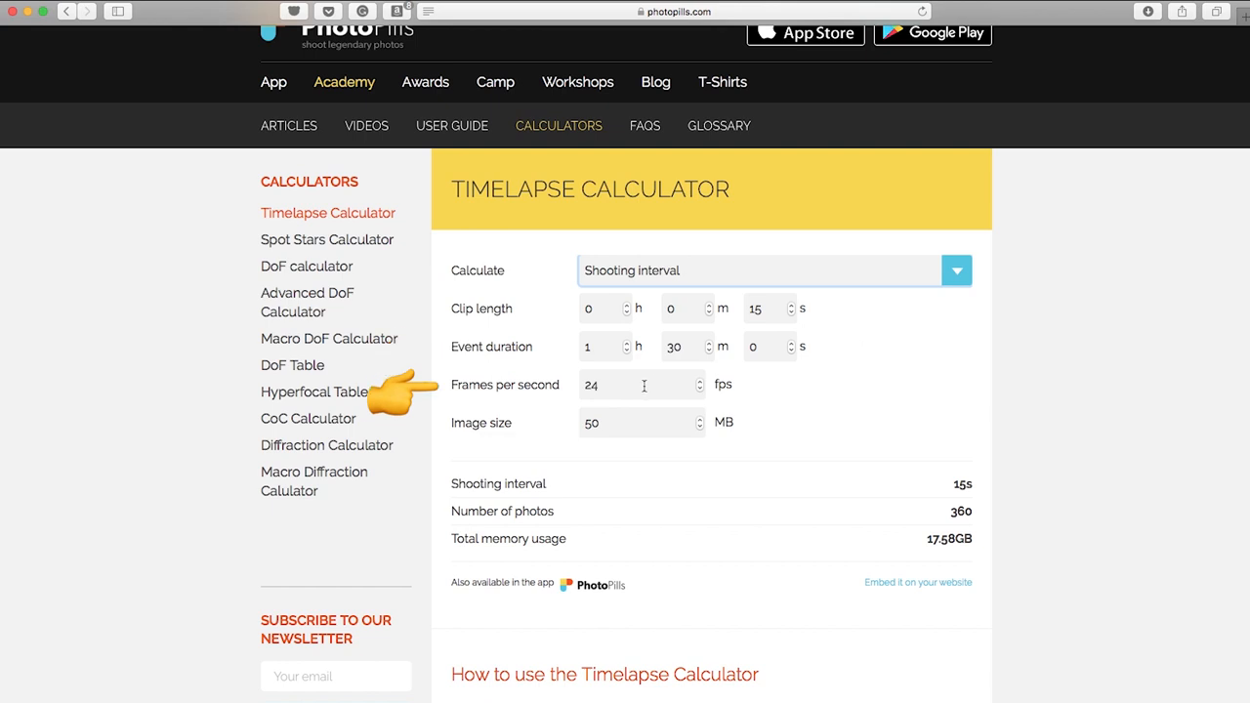
pyautogui.click(642, 383)
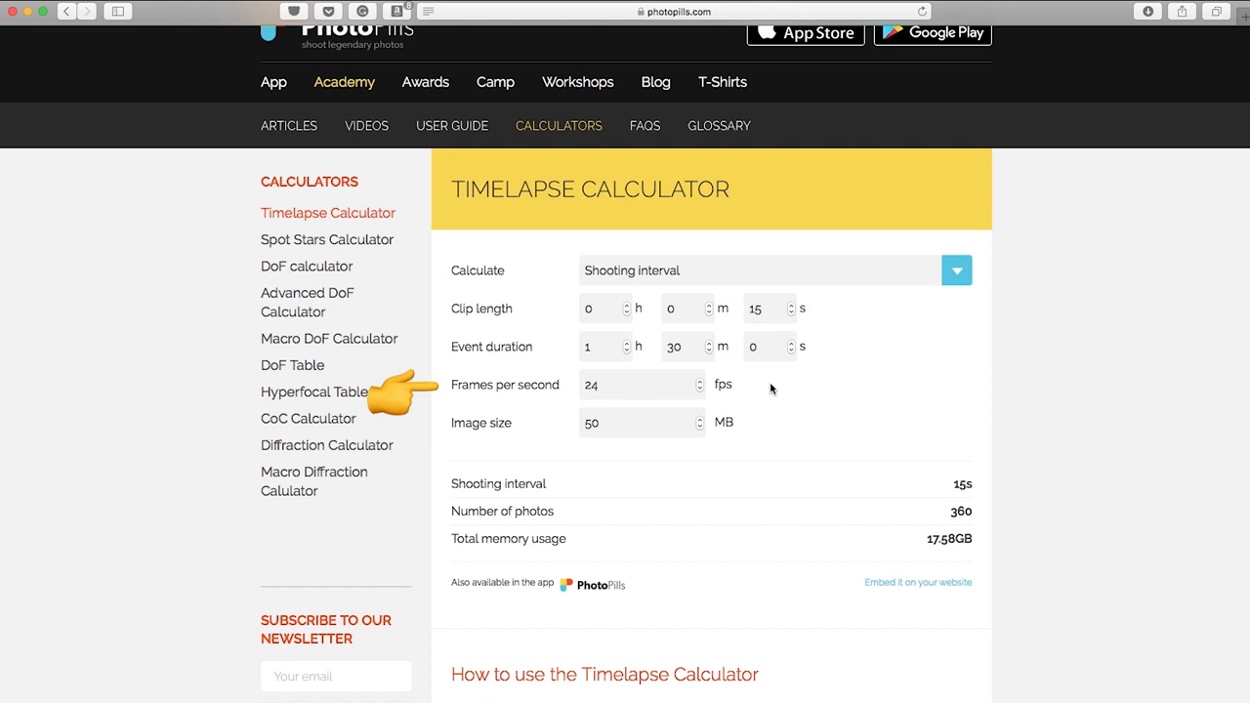
pyautogui.moveTo(662, 422)
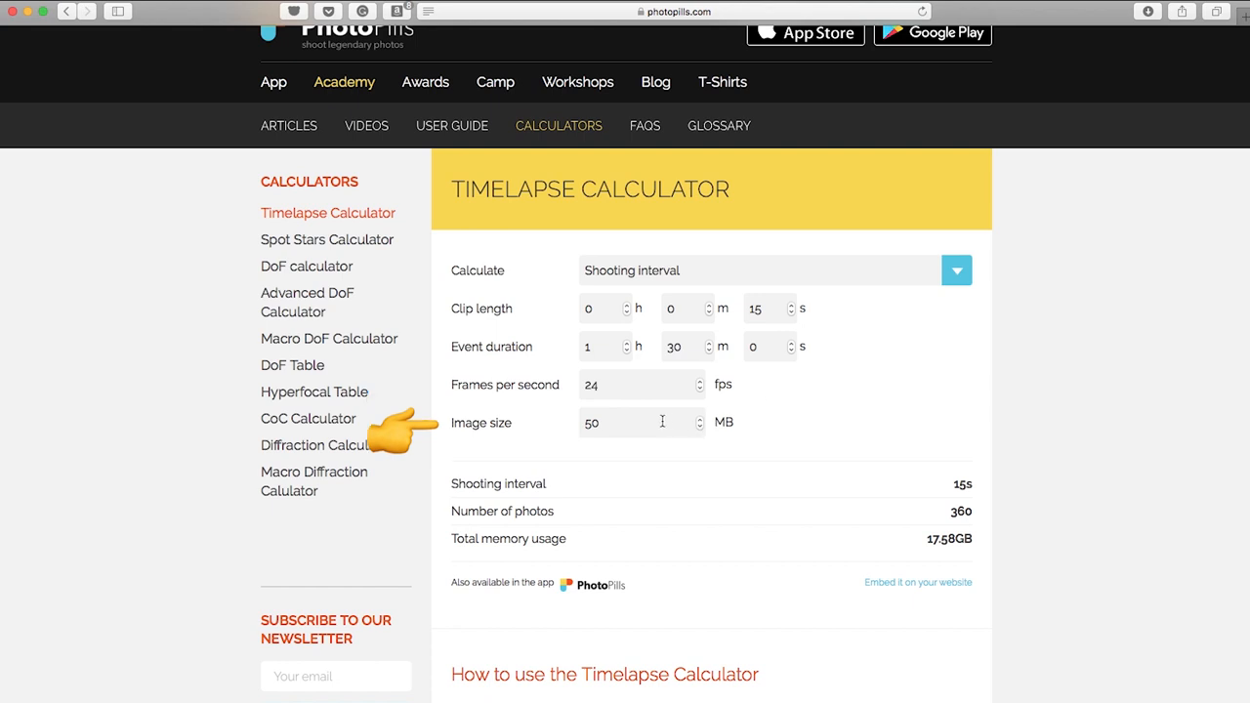
pyautogui.click(639, 422)
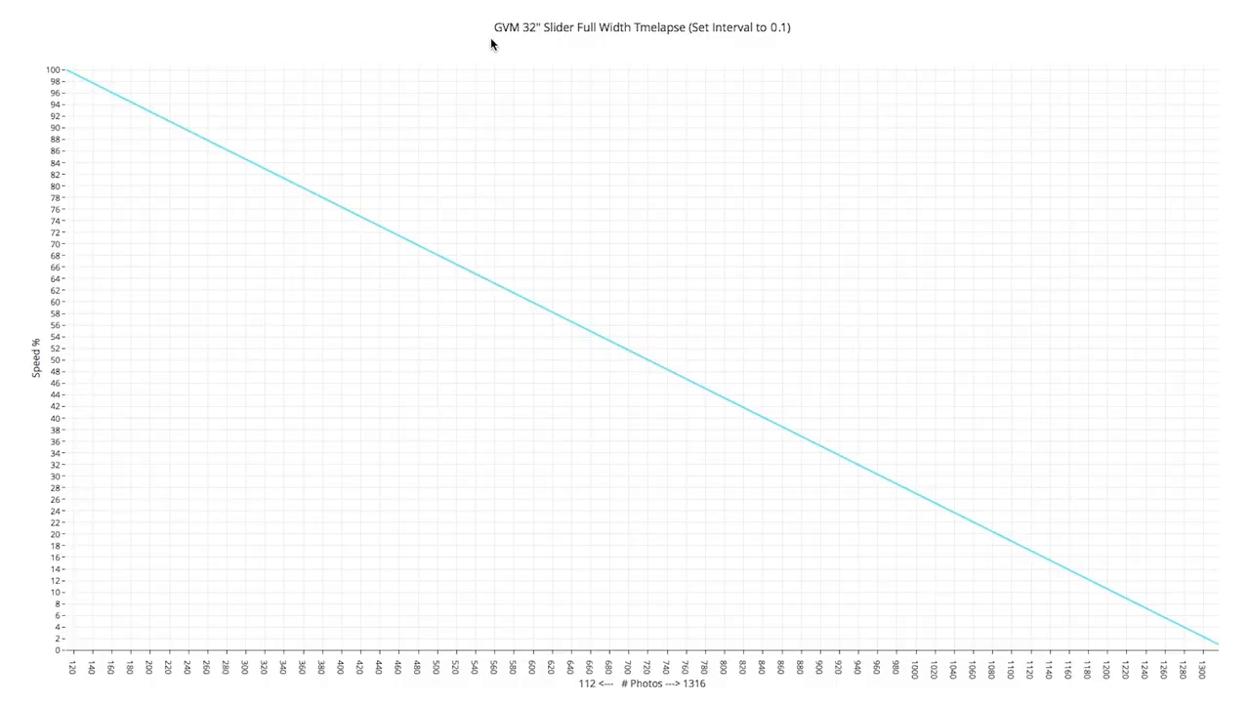
pyautogui.moveTo(483, 32)
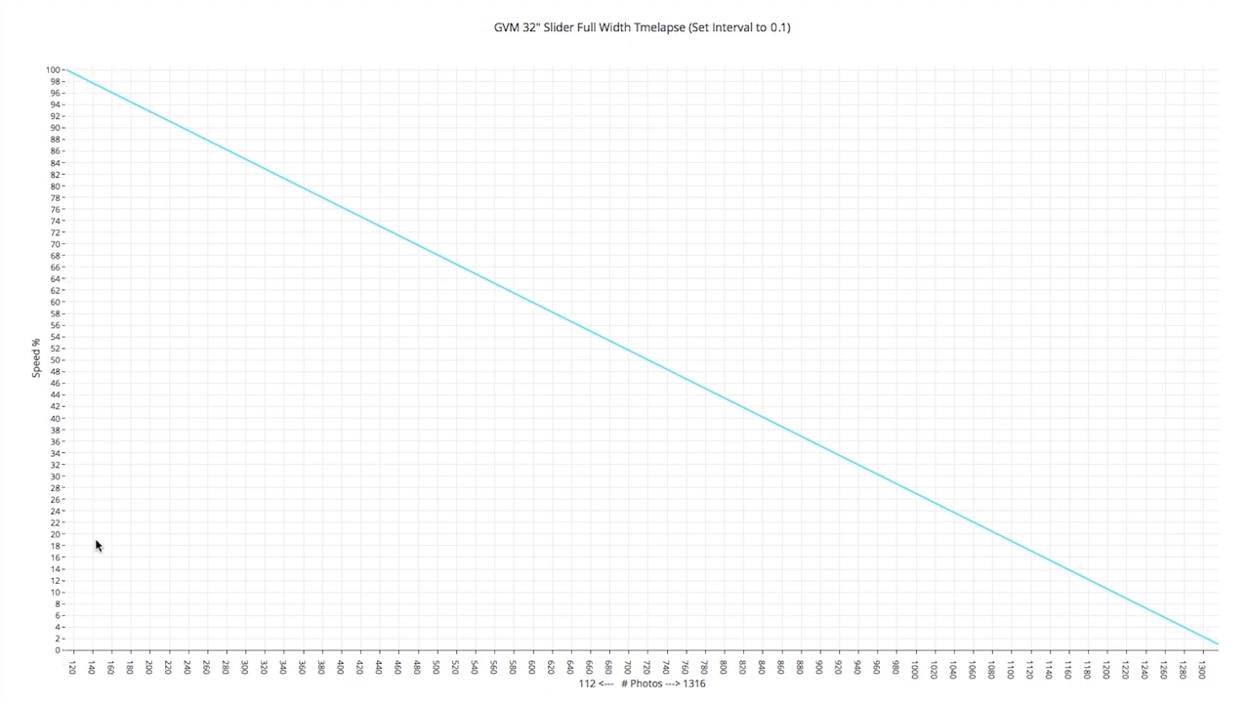
pyautogui.moveTo(67, 77)
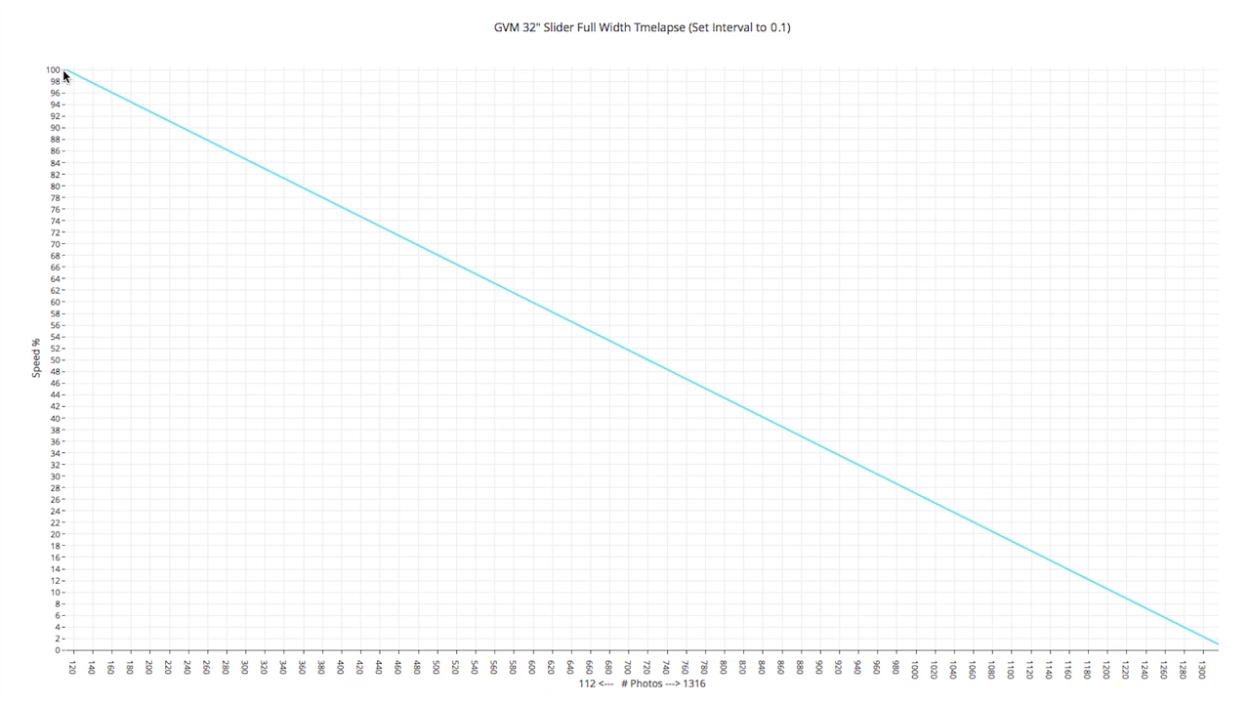
pyautogui.moveTo(576, 682)
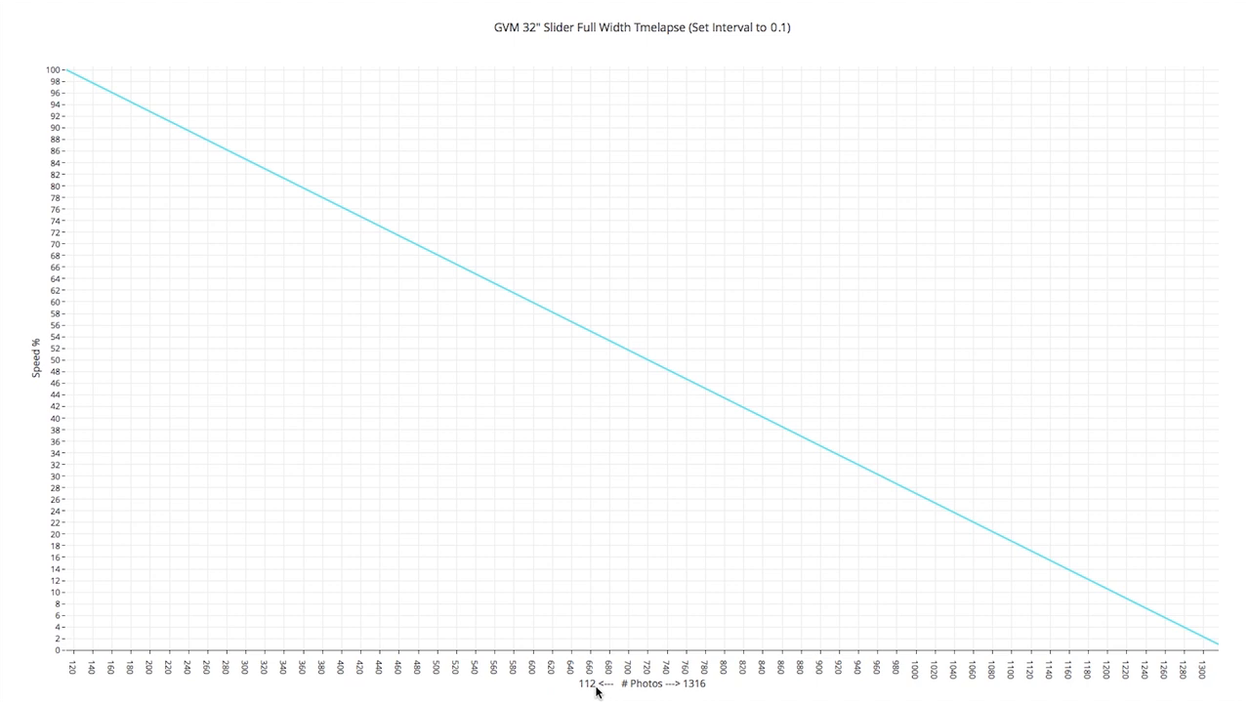
pyautogui.moveTo(68, 656)
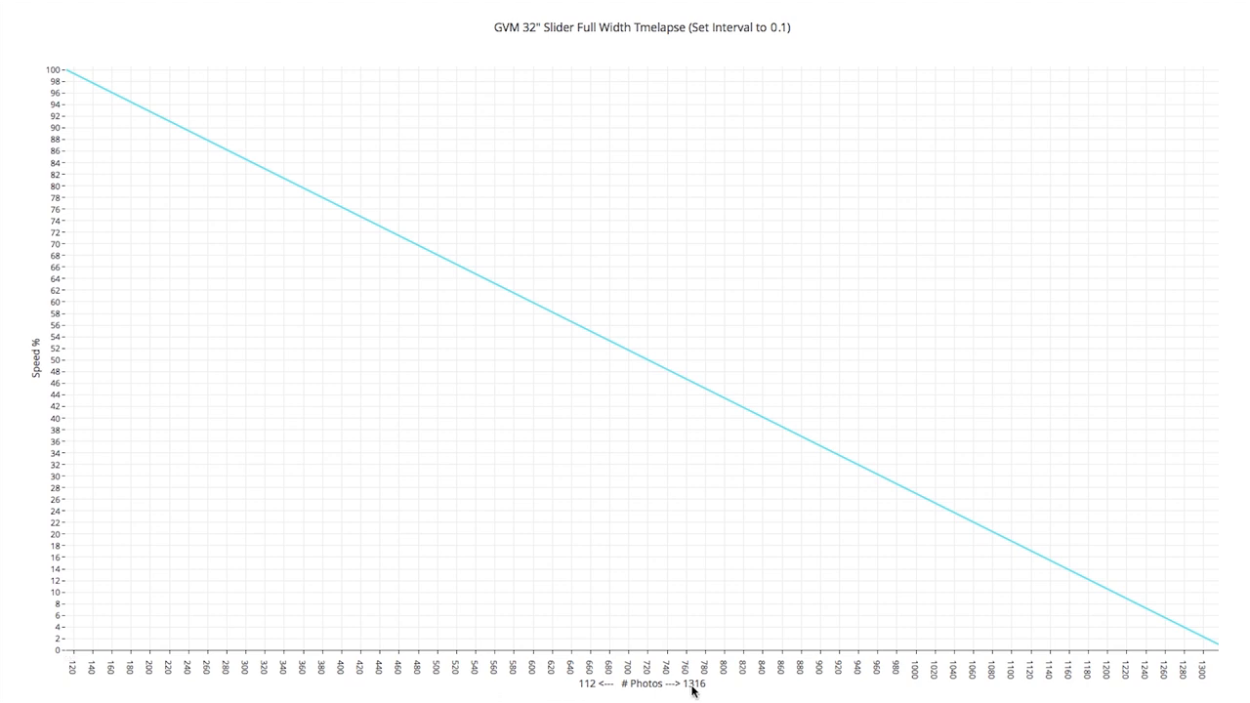
pyautogui.moveTo(705, 691)
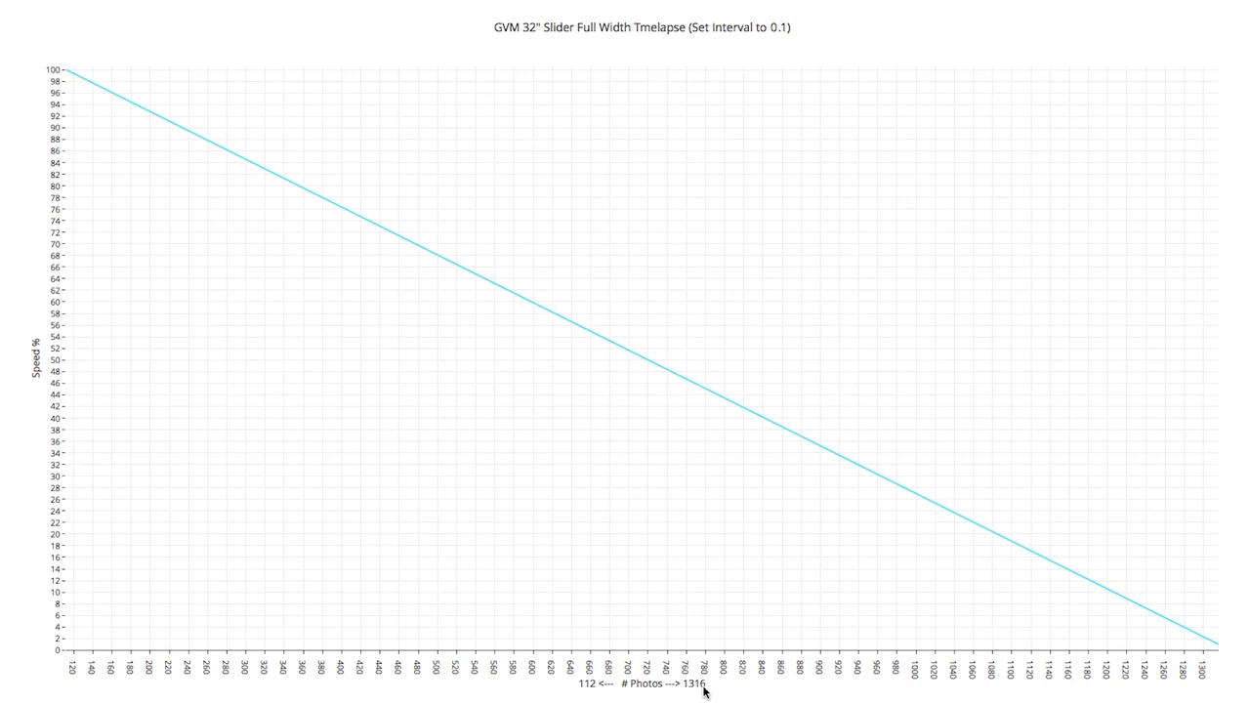
pyautogui.moveTo(313, 492)
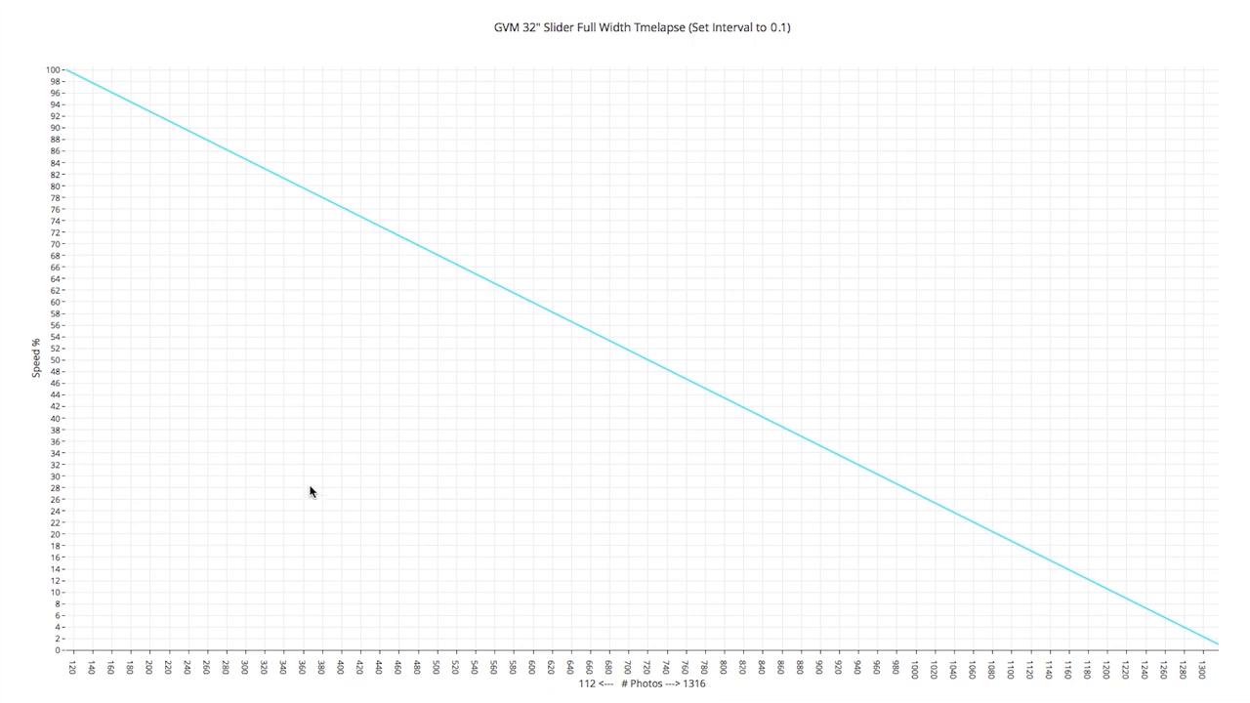
pyautogui.moveTo(286, 672)
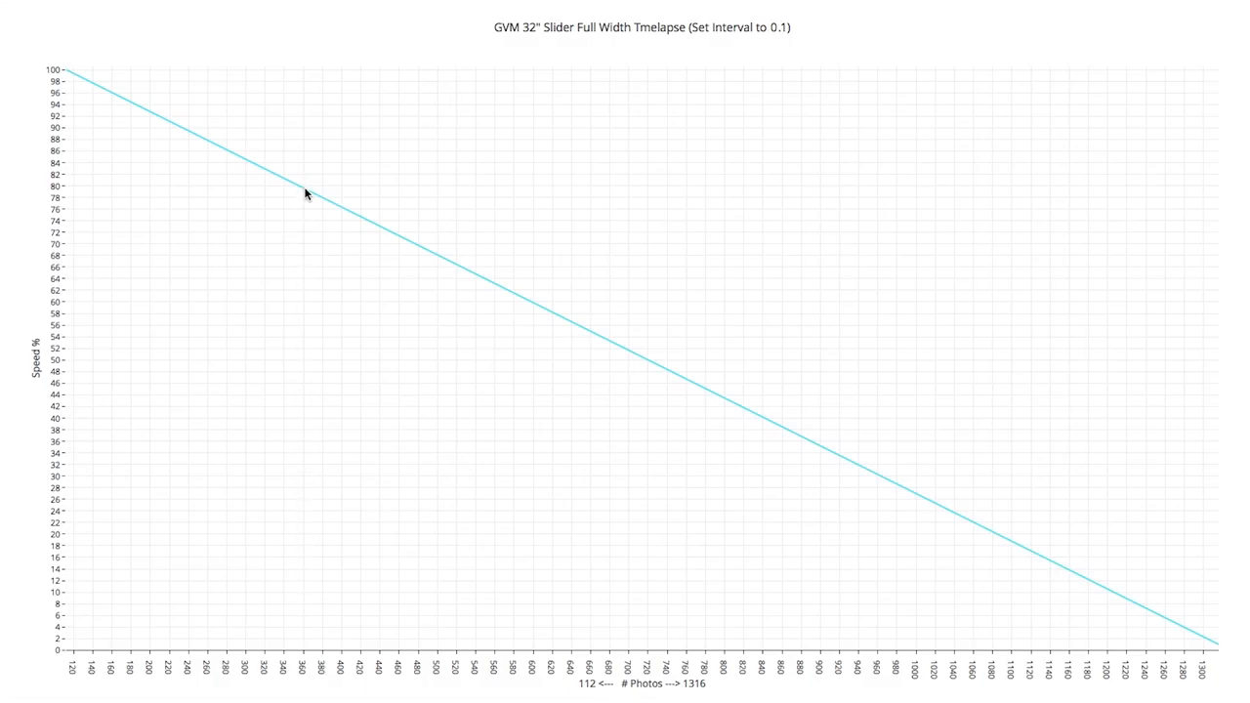
pyautogui.moveTo(303, 196)
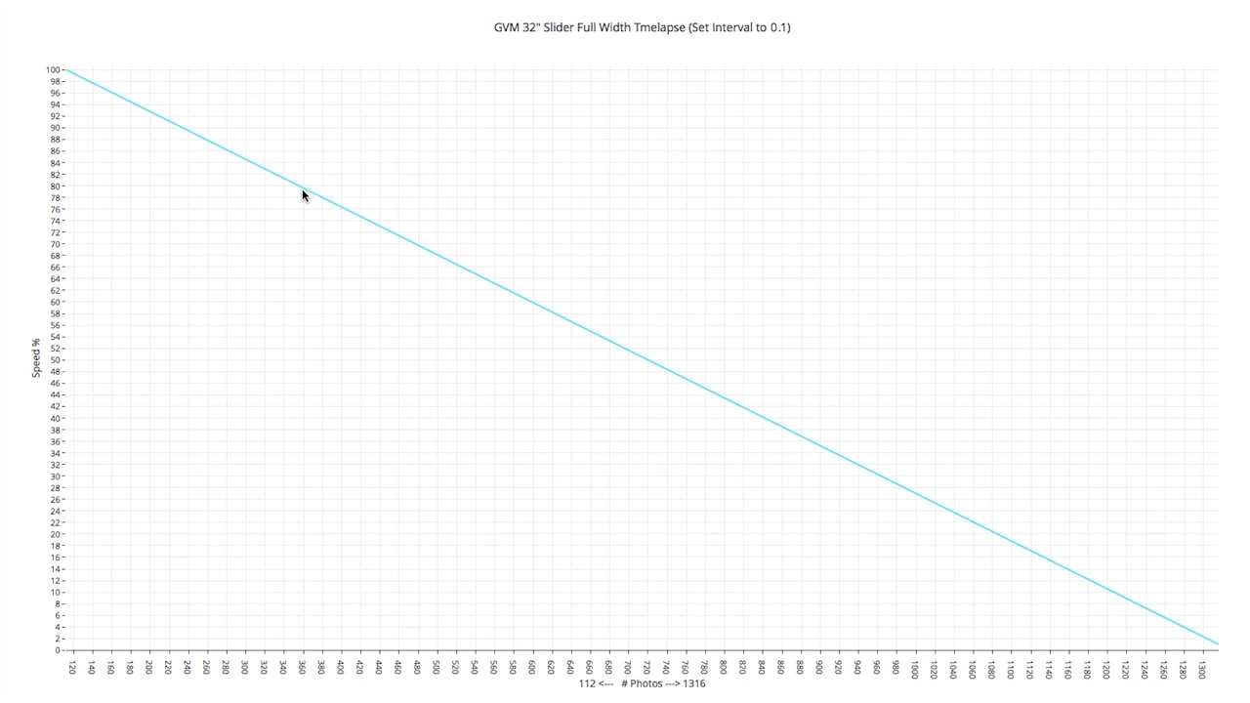